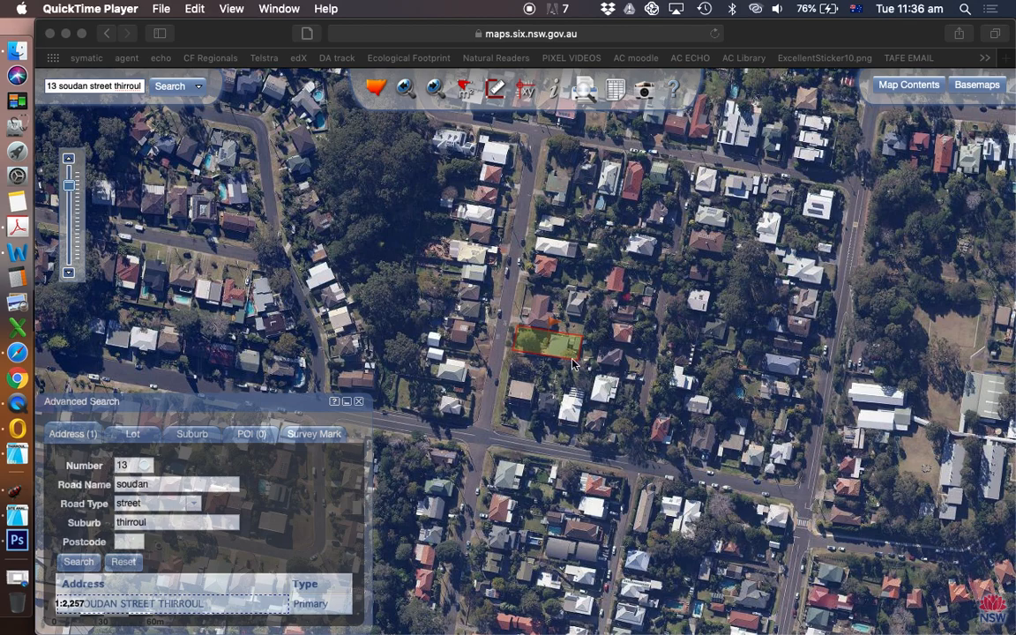
mouse_move(569, 351)
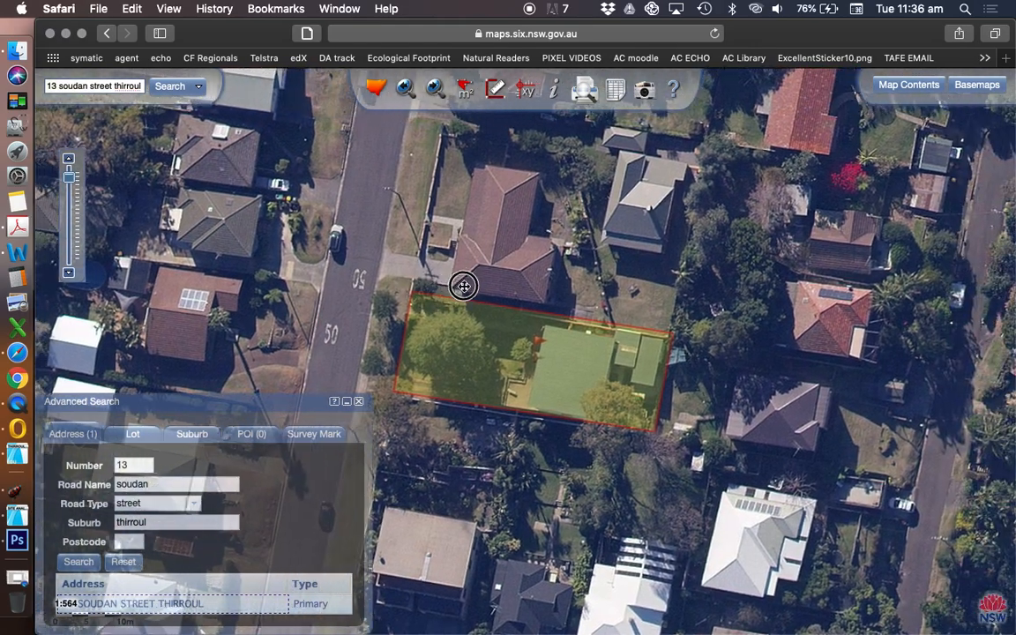
drag(463, 286, 532, 315)
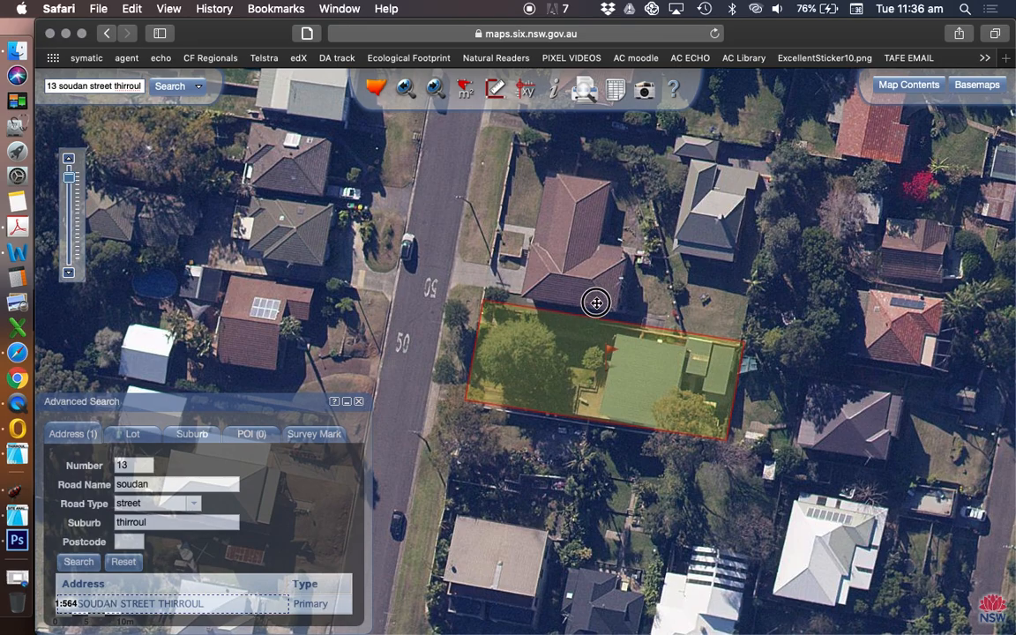
drag(595, 302, 532, 296)
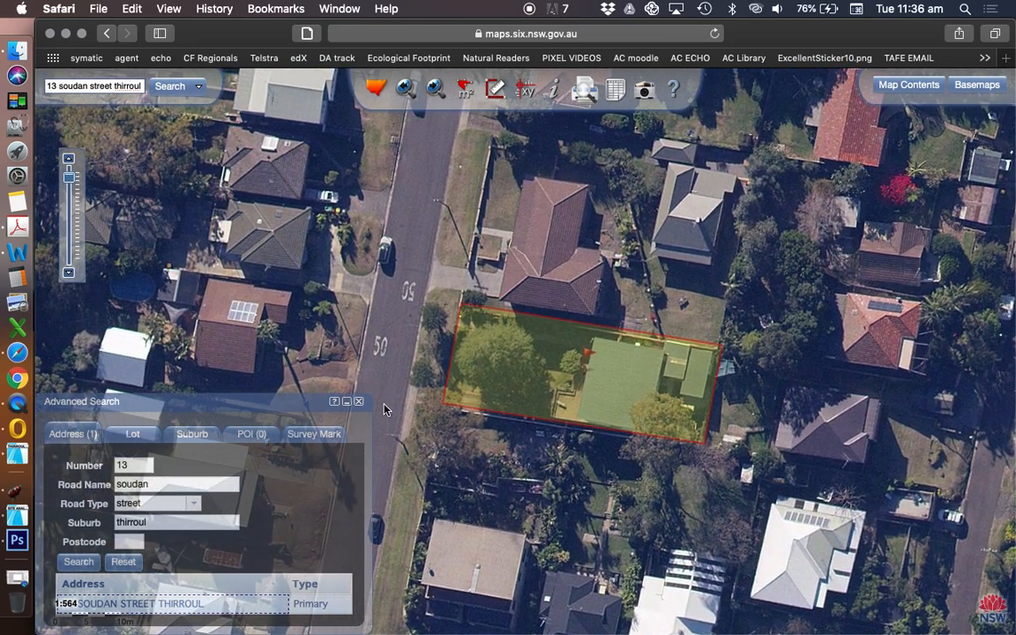
click(69, 181)
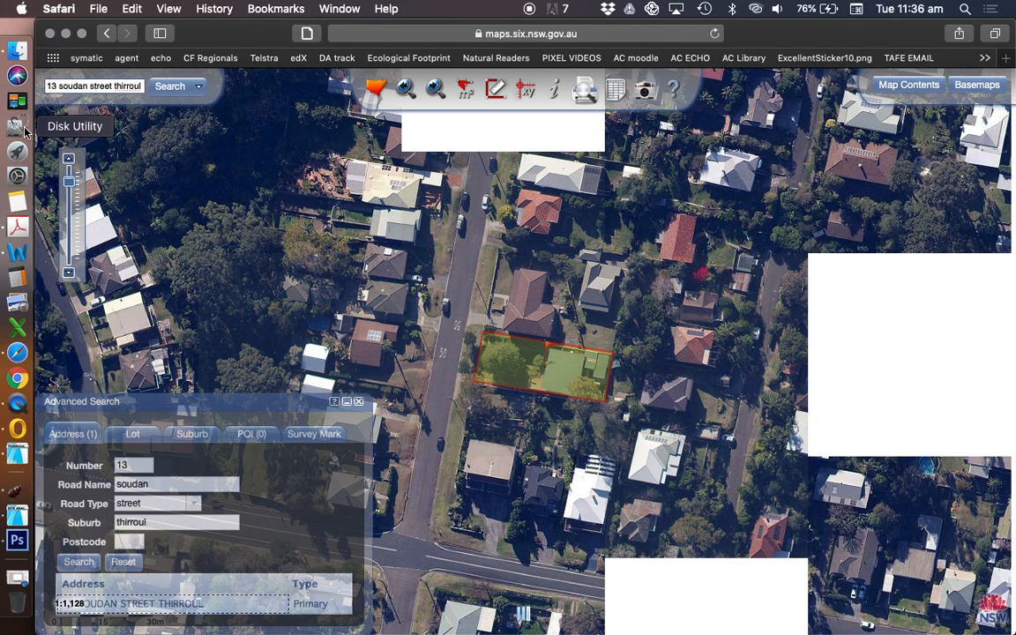
mouse_move(593, 297)
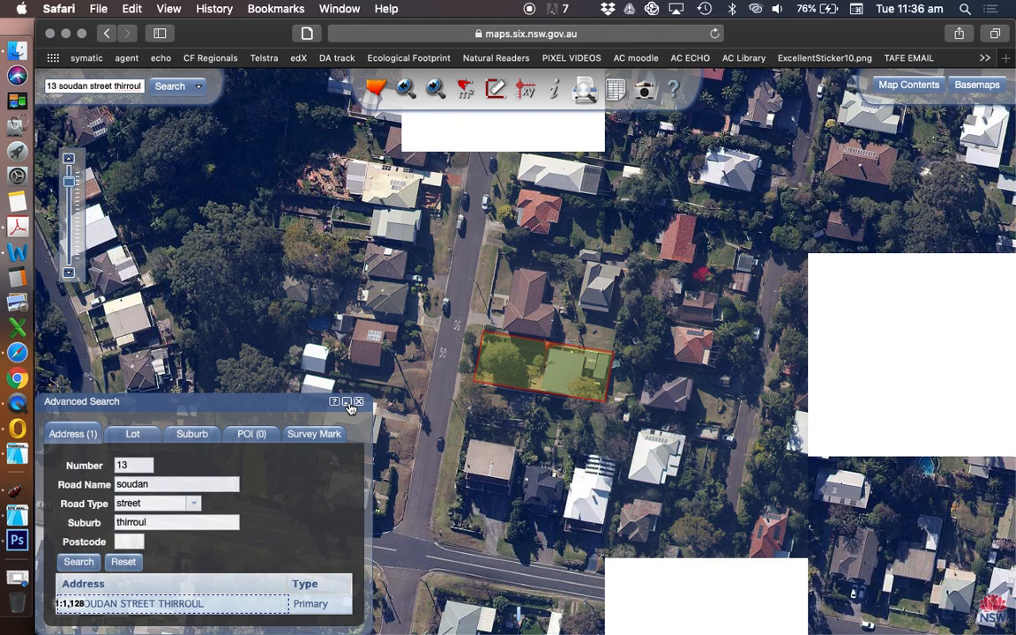
click(349, 402)
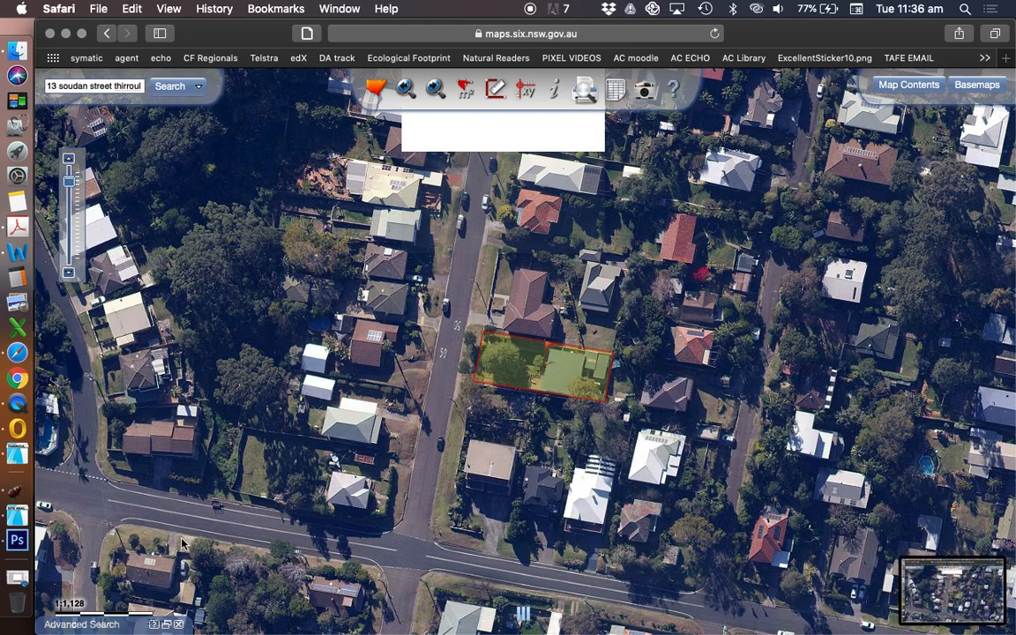
mouse_move(18, 540)
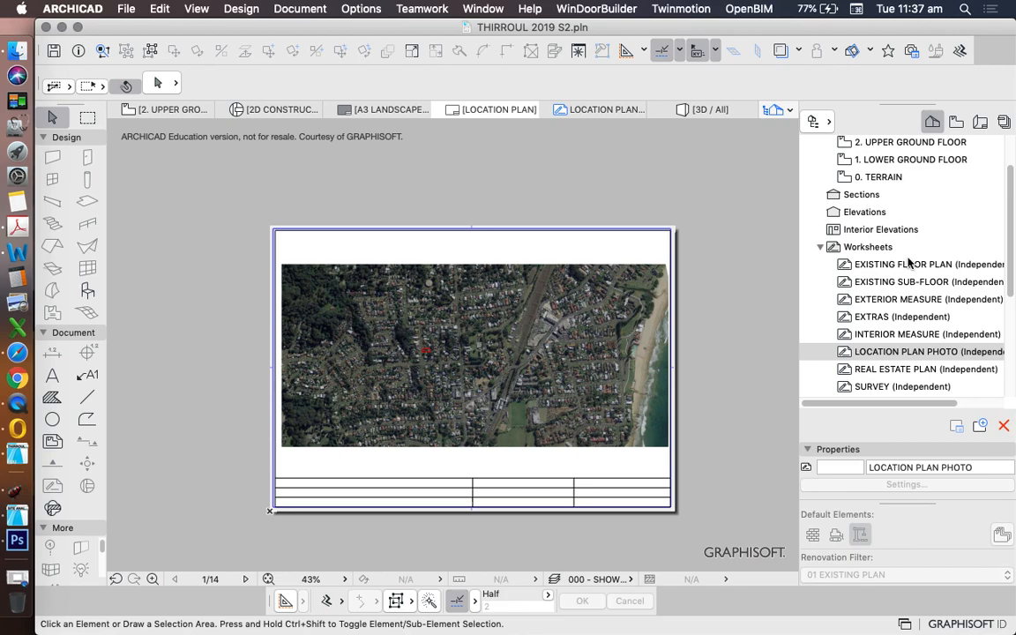
Create an independent worksheet named 'DETAILED SITE PHOTO' under Worksheets in the Project Map
right_click(868, 246)
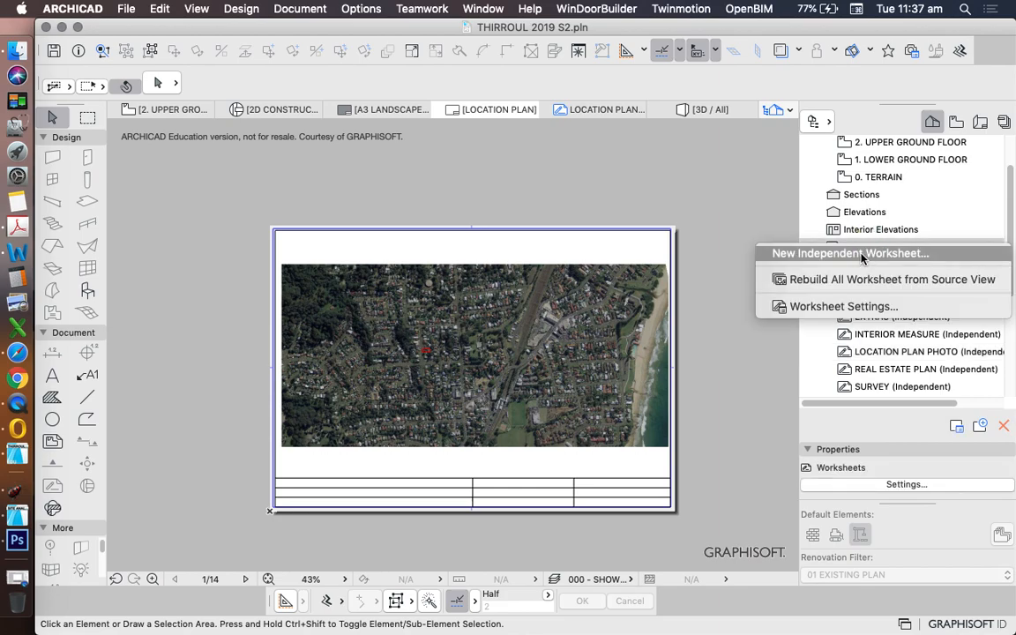
click(848, 253)
text(DETAILED SITPHOTO)
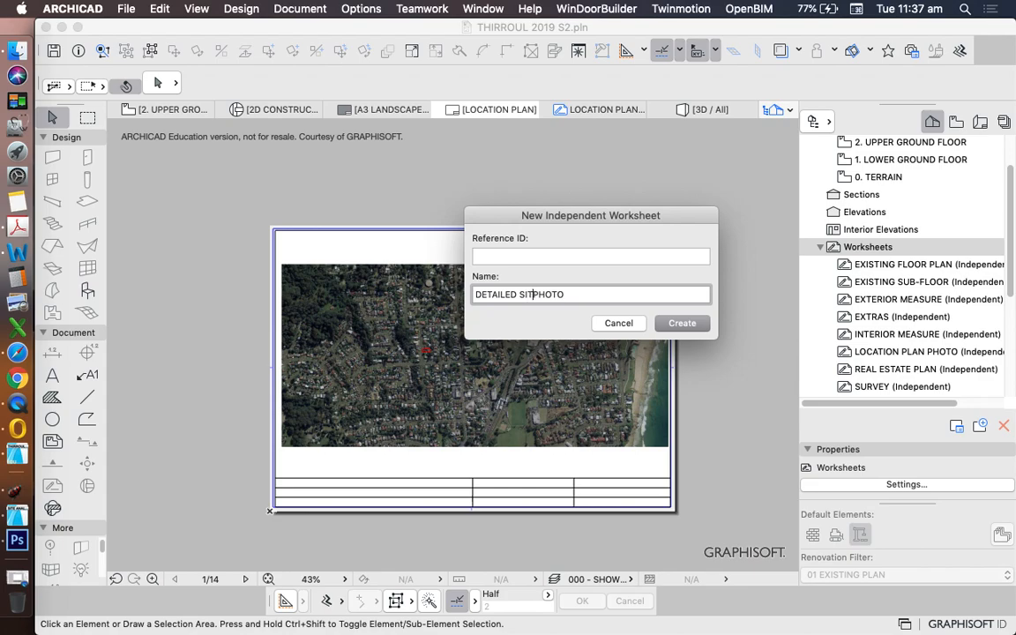
click(681, 323)
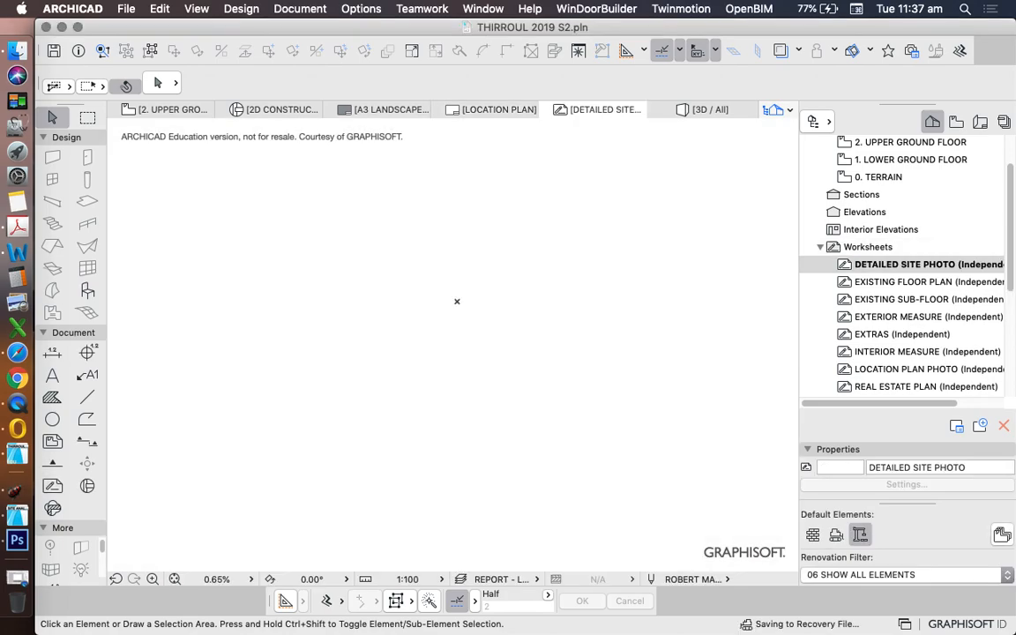
click(17, 50)
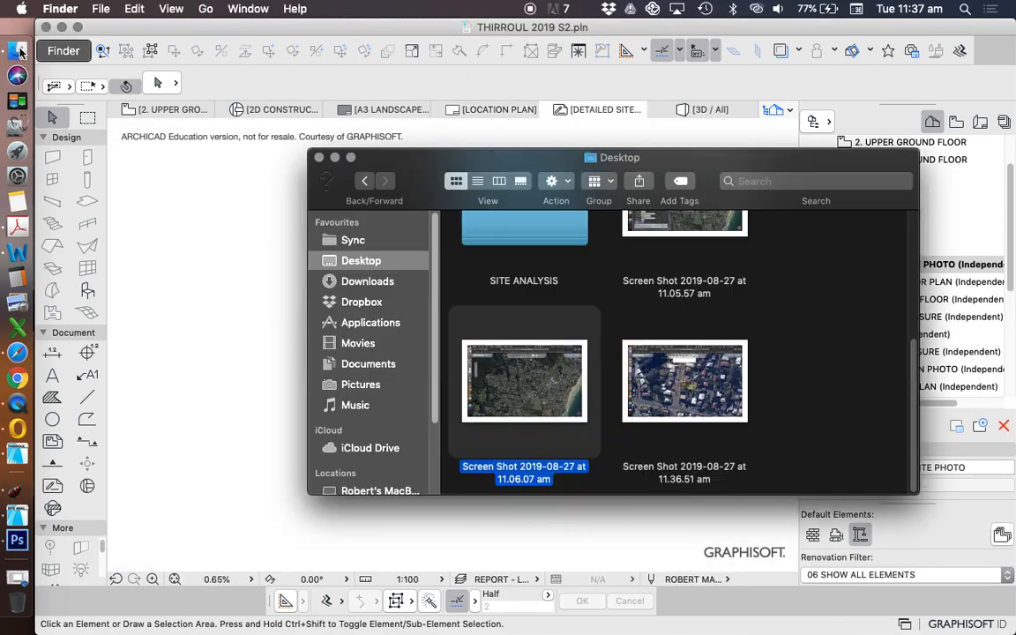
Drag the newest aerial map Screen Shot from the Desktop into the worksheet
click(685, 381)
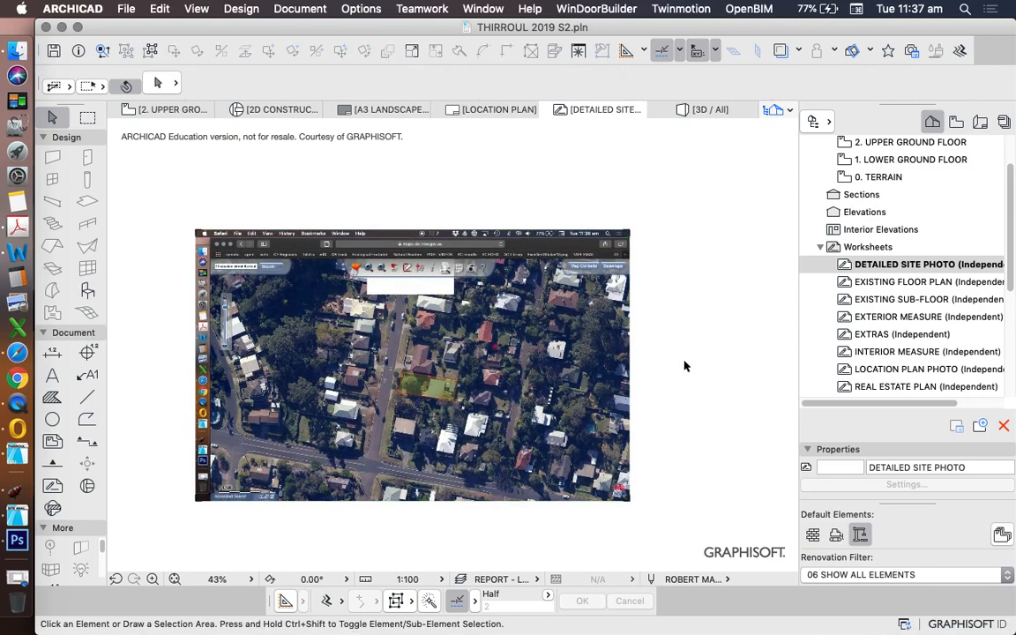
click(412, 364)
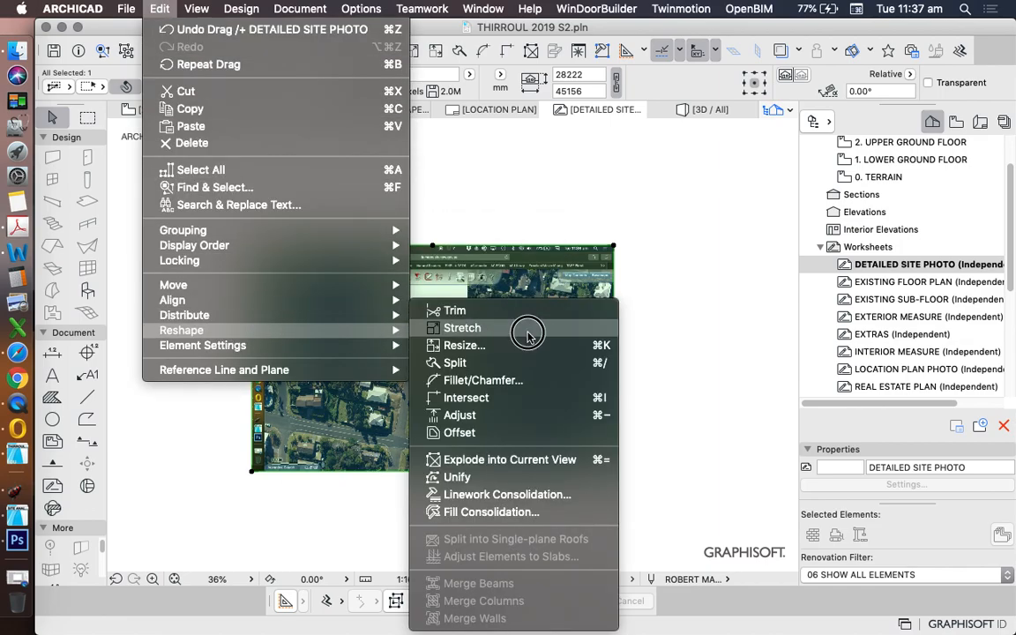
Resize the aerial photo to true size using the Define graphically option
click(464, 344)
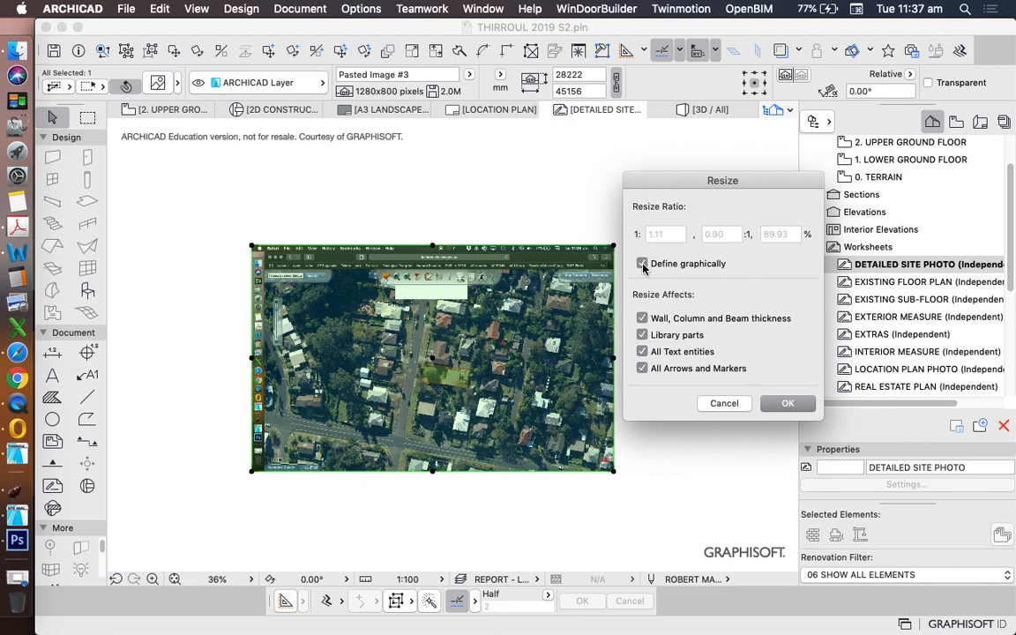
click(787, 403)
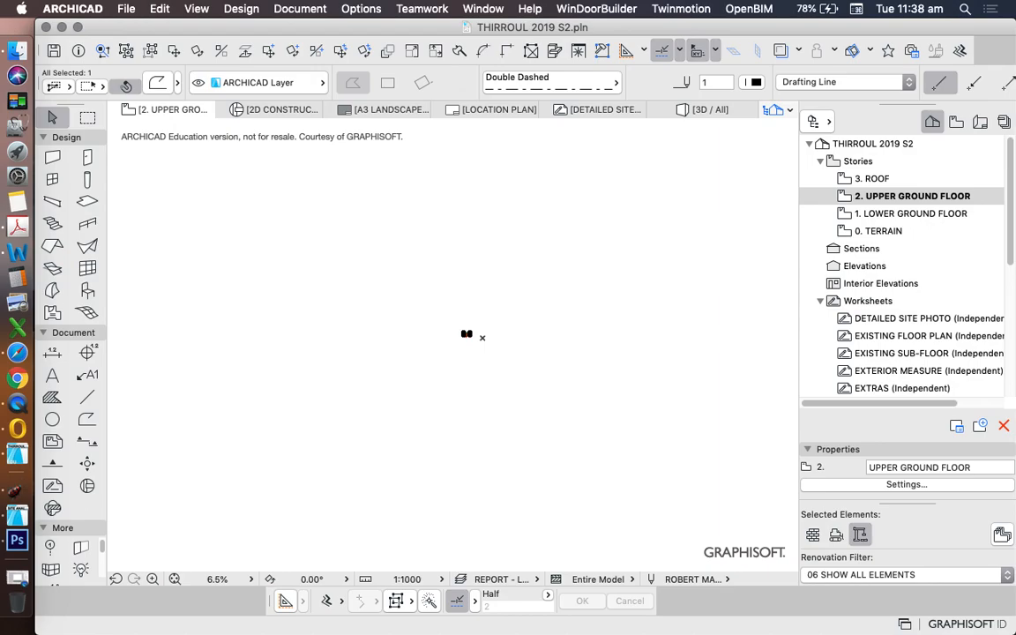
Select the aerial photo in the DETAILED SITE PHOTO worksheet and move it beside the rectangle
scroll(down, 3)
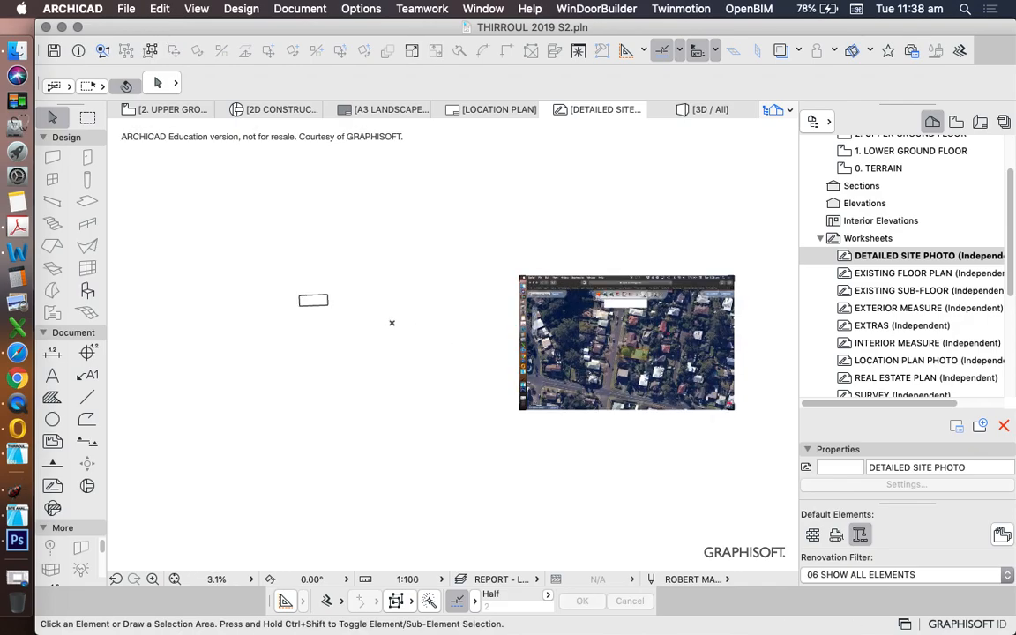
click(626, 342)
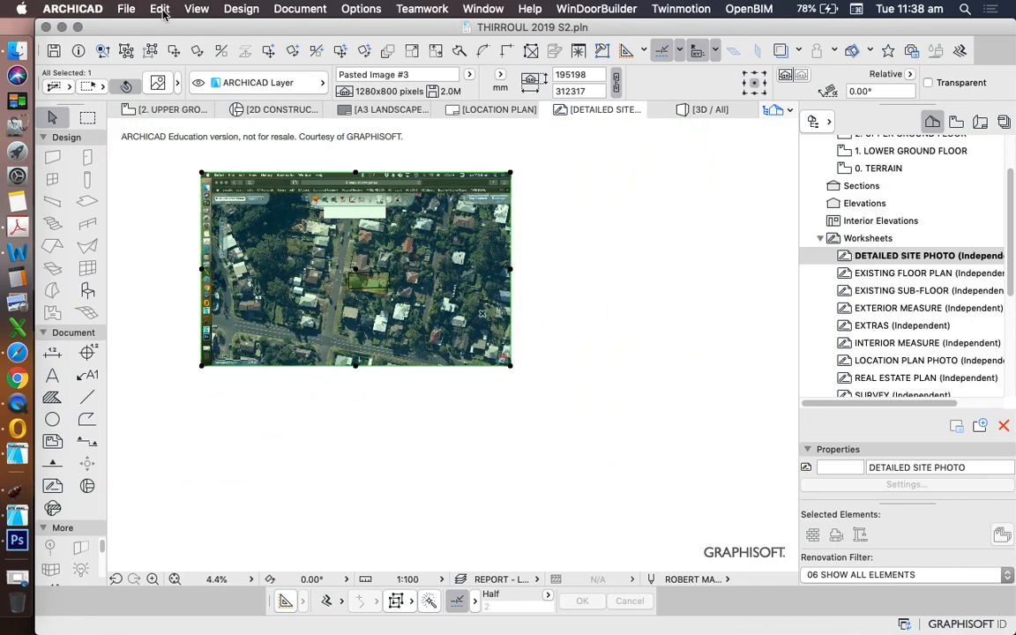
Rotate the photo about the lot corner so the boundary lies horizontal
click(160, 8)
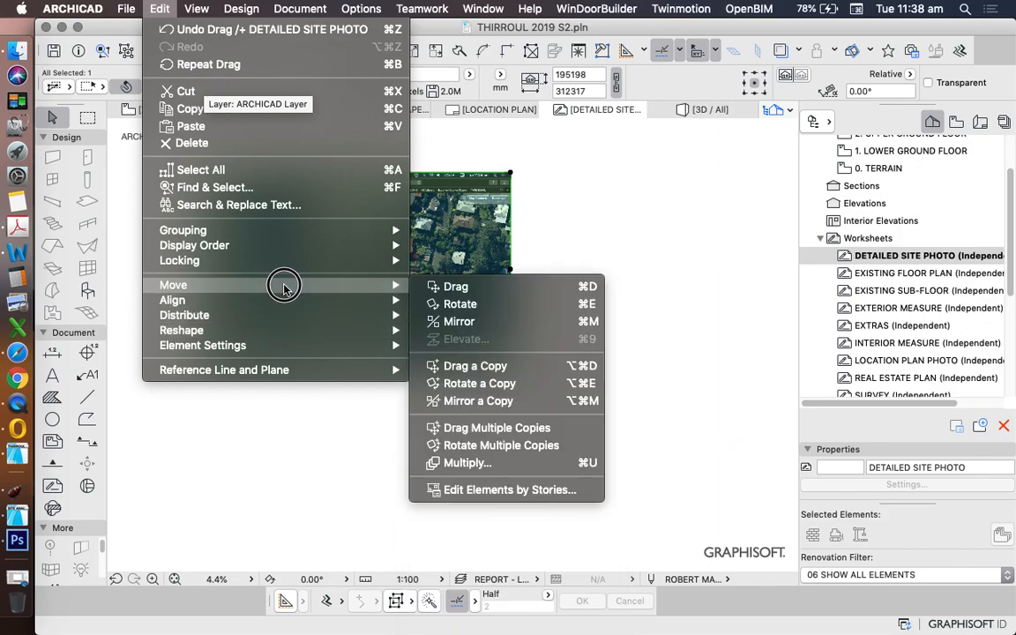
click(460, 304)
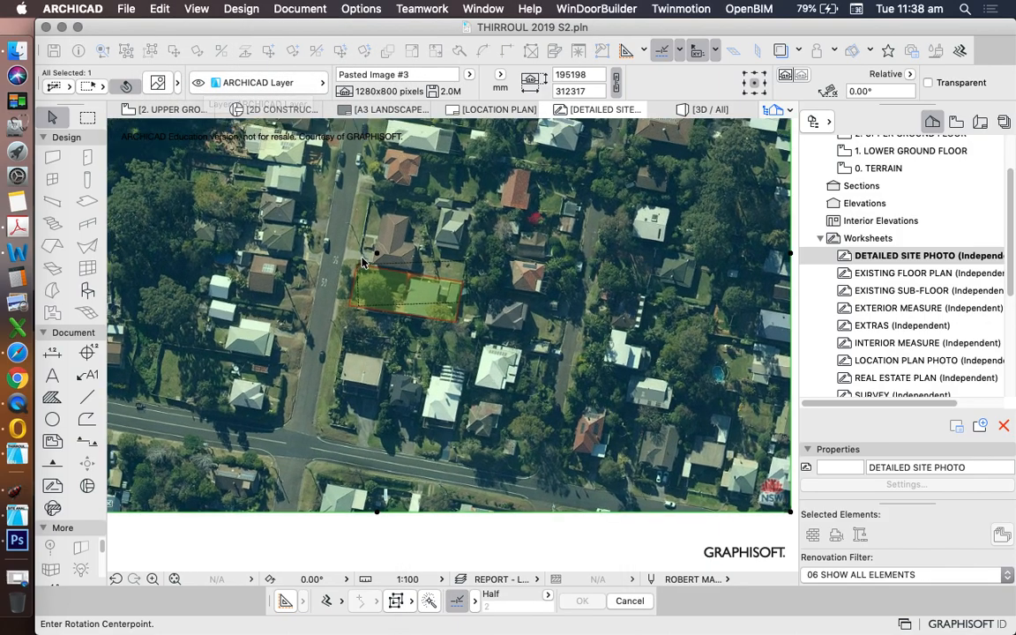
click(361, 263)
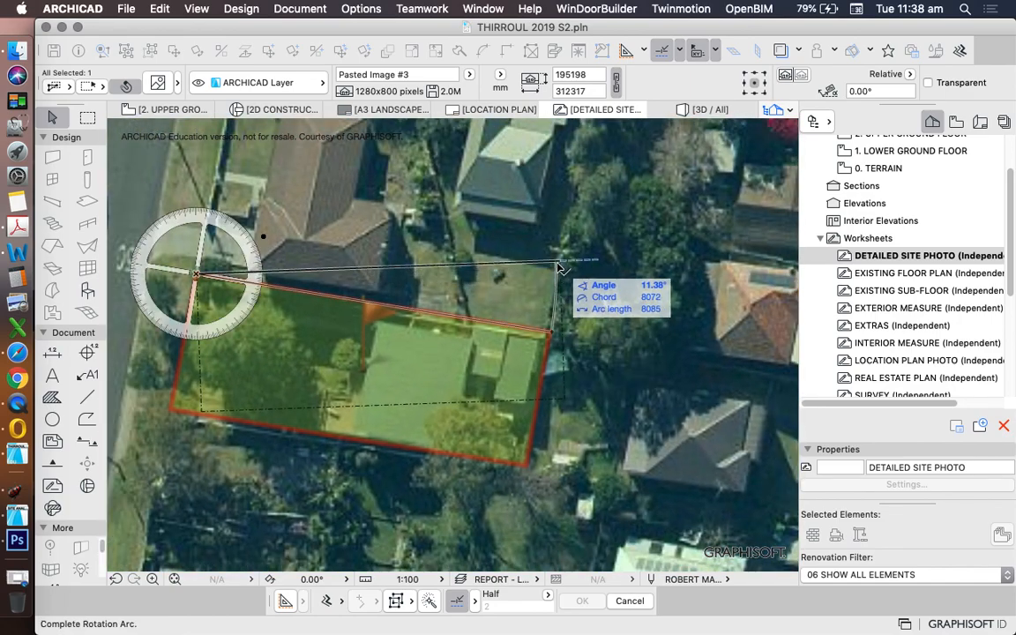
click(560, 267)
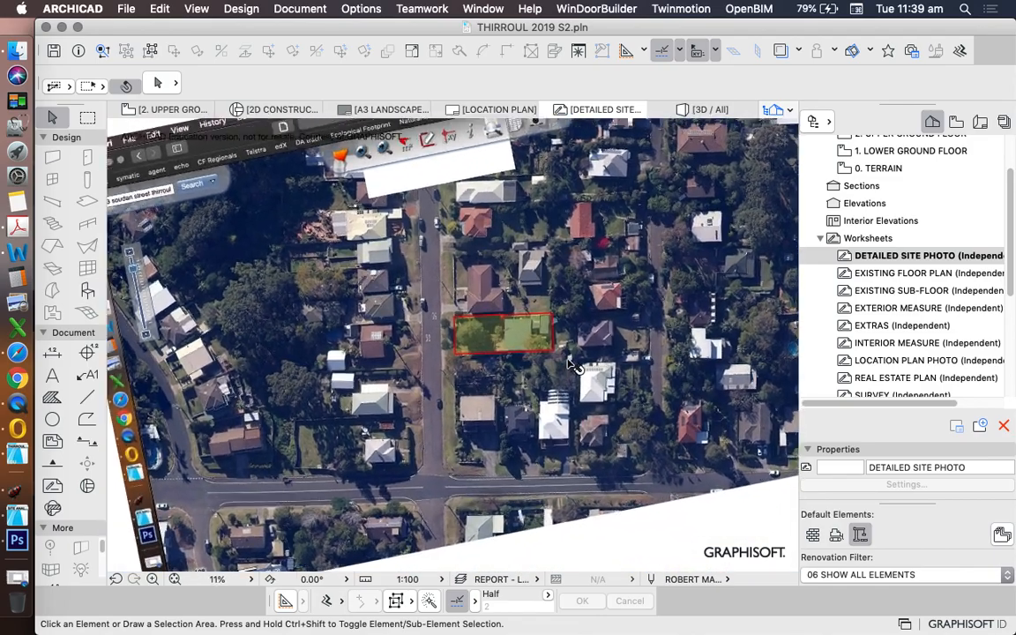
scroll(down, 3)
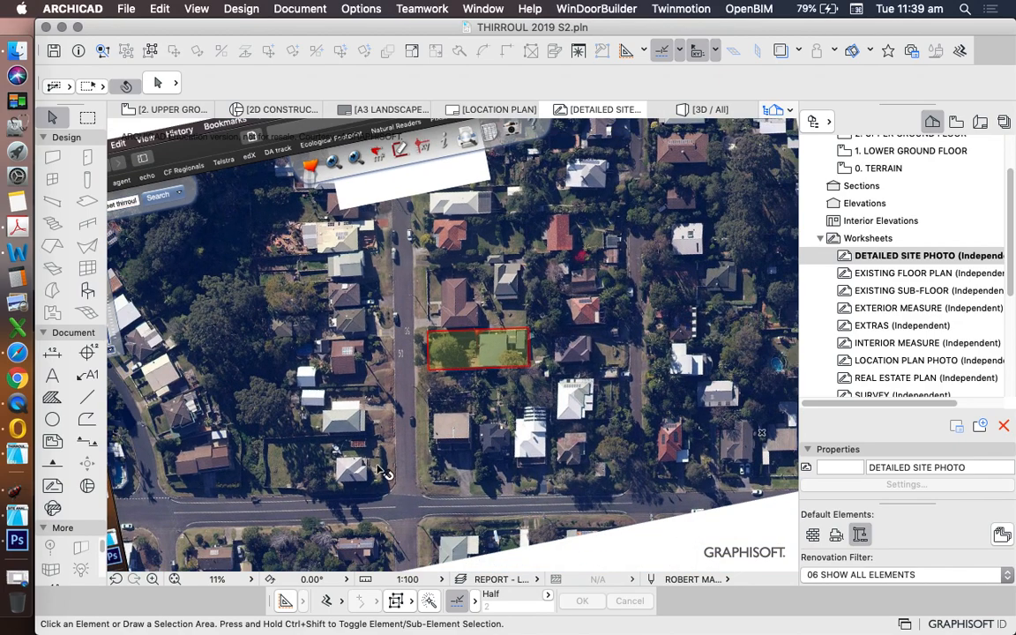
mouse_move(172, 357)
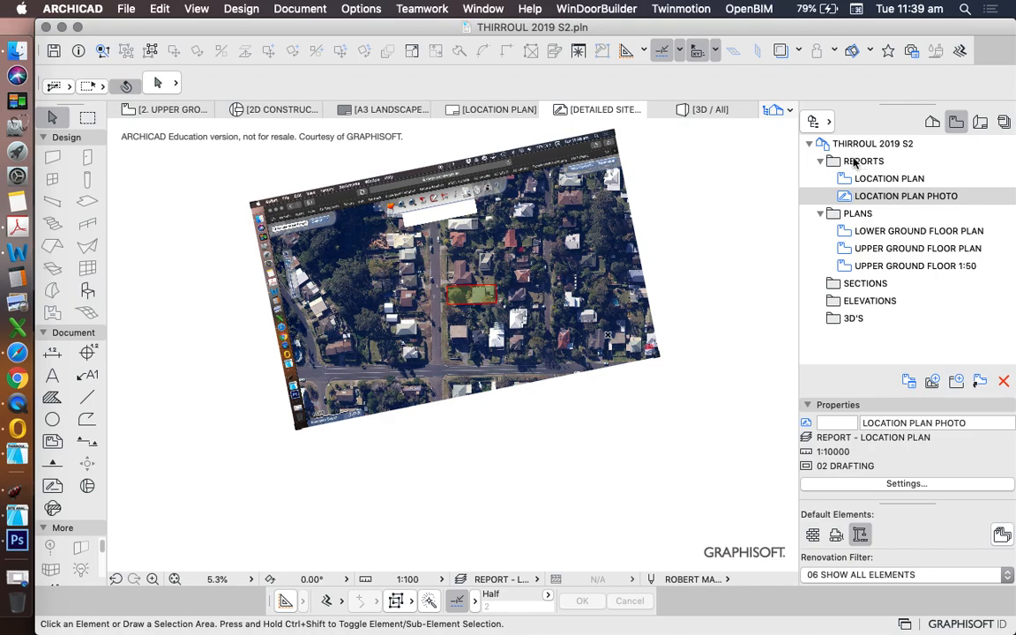
Save the worksheet as a 1:500 view in REPORTS and place it on the A3 layout
click(863, 160)
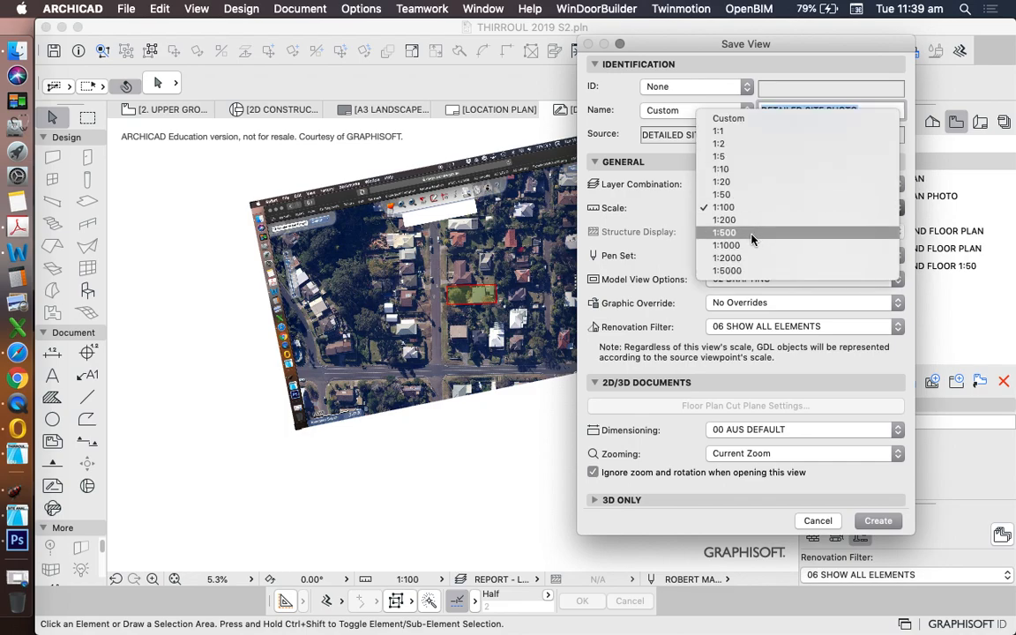
click(723, 232)
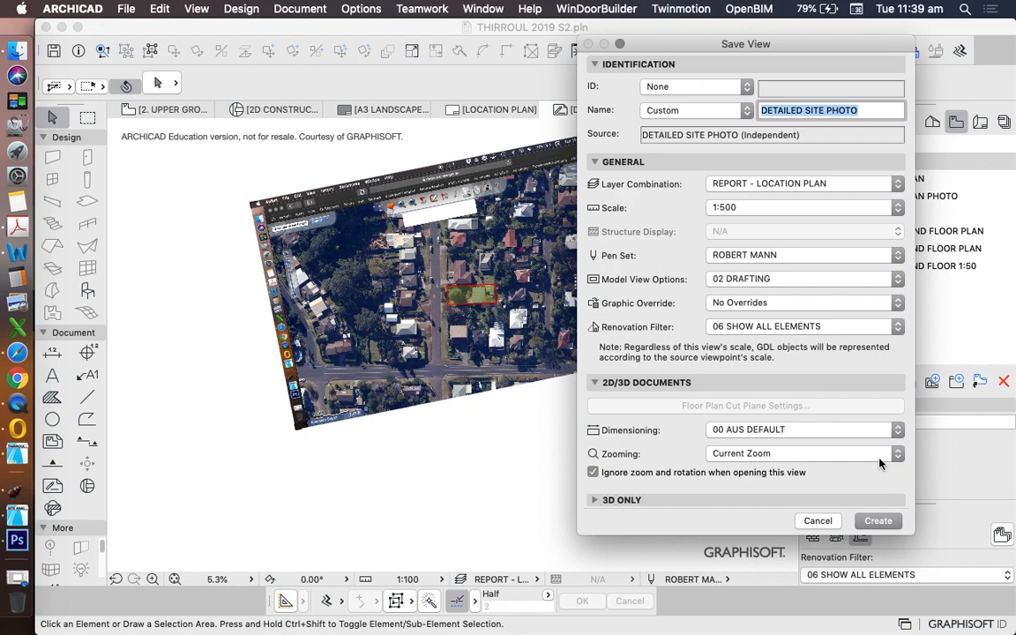
click(877, 520)
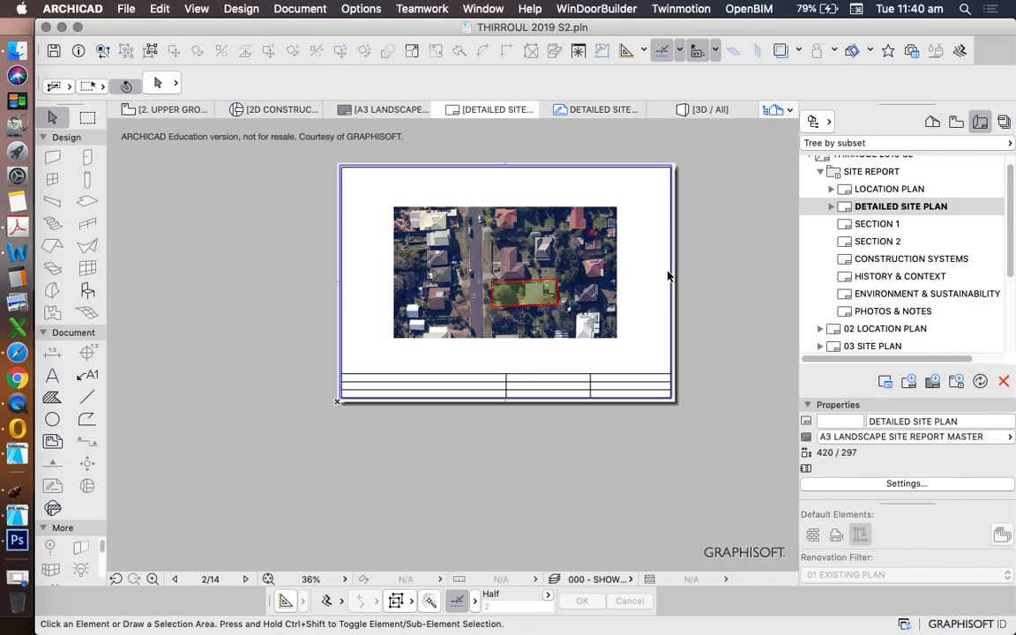
mouse_move(616, 183)
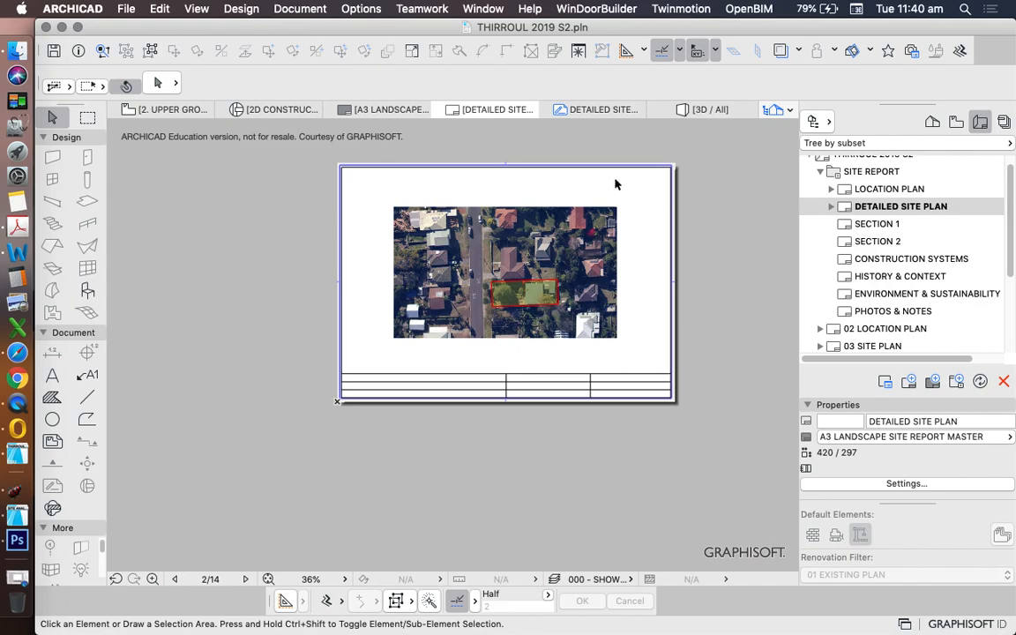